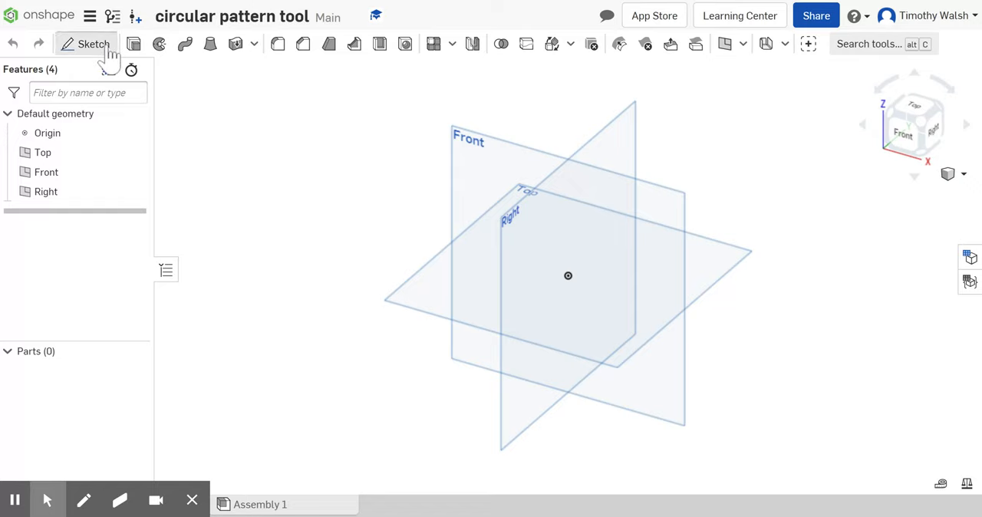
Sketch a circle at the origin on the Front plane and preview it extruded 1 in thick.
{"action": "left_click", "coordinate": [86, 45]}
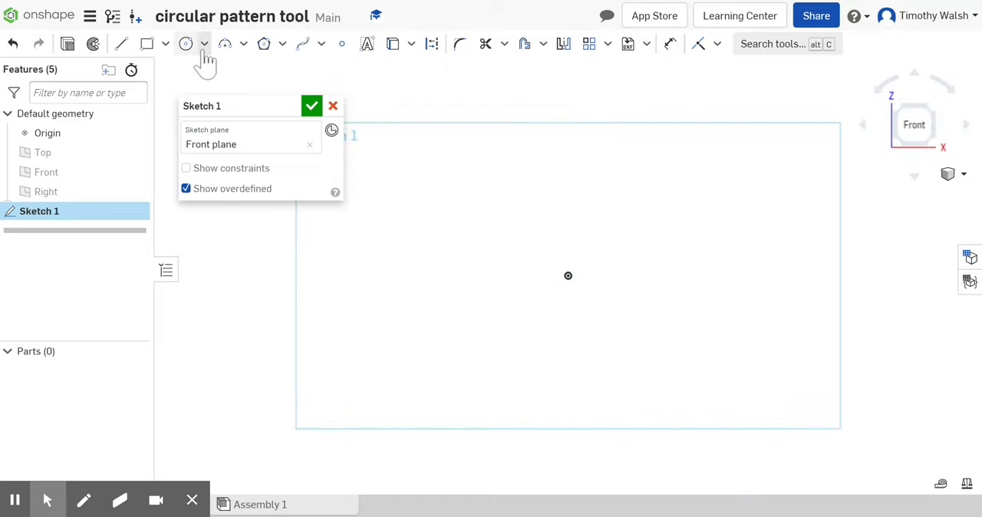
{"action": "left_click", "coordinate": [184, 45]}
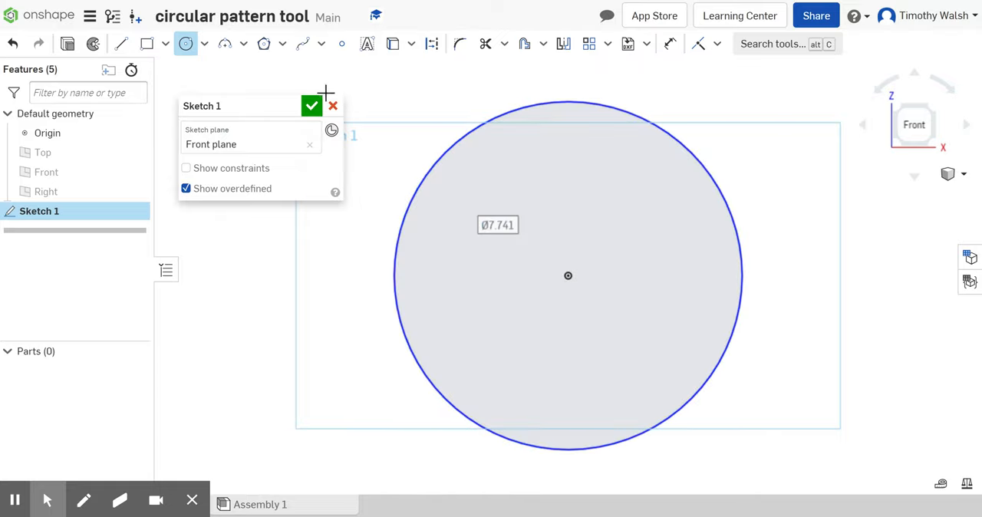
{"action": "left_click", "coordinate": [311, 105]}
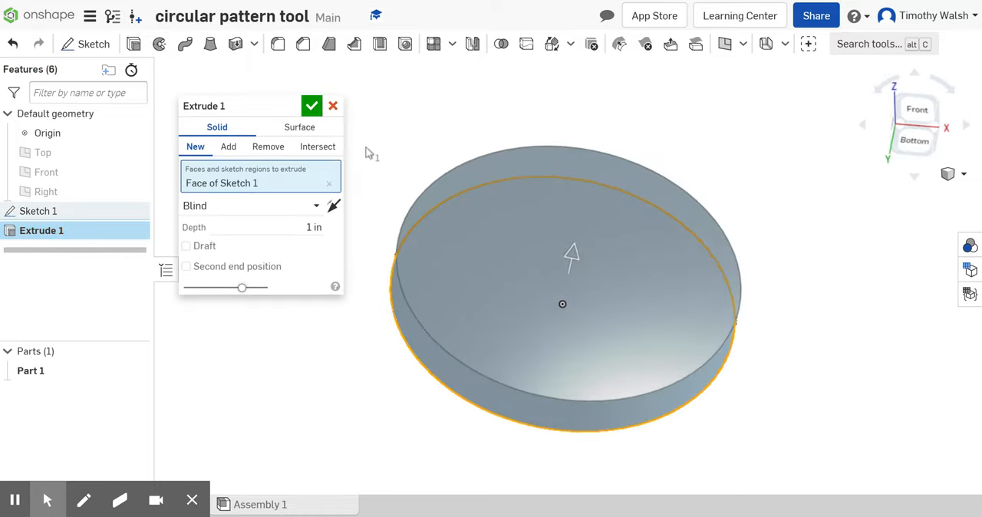
Accept Extrude 1, leaving a solid 1-inch disc as Part 1.
{"action": "left_click", "coordinate": [312, 104]}
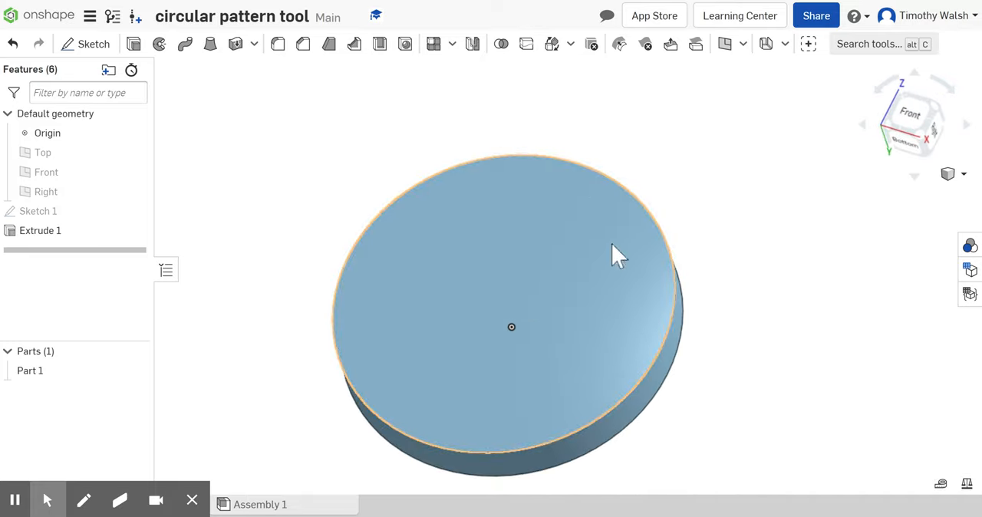
{"action": "mouse_move", "coordinate": [565, 218]}
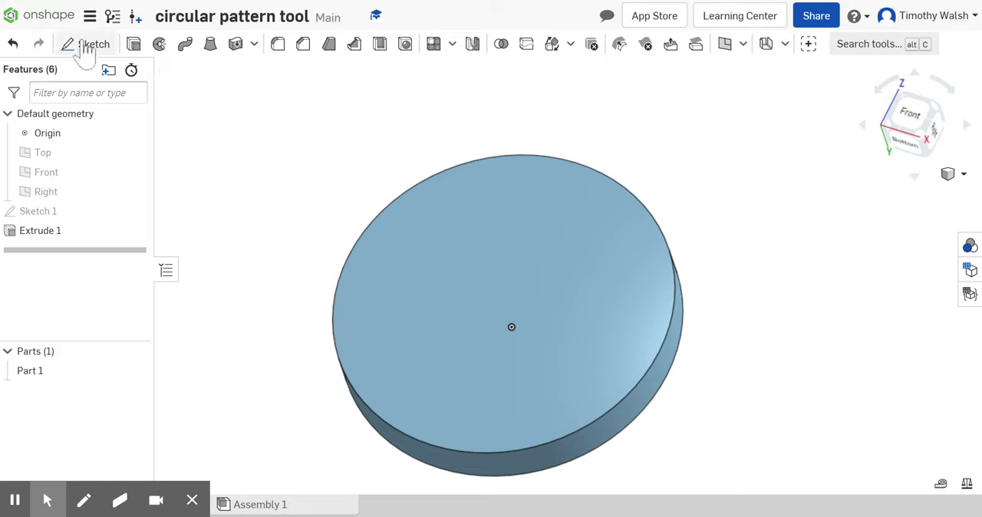
Sketch a small center-point rectangle on the disc's front face near its top rim.
{"action": "left_click", "coordinate": [94, 45]}
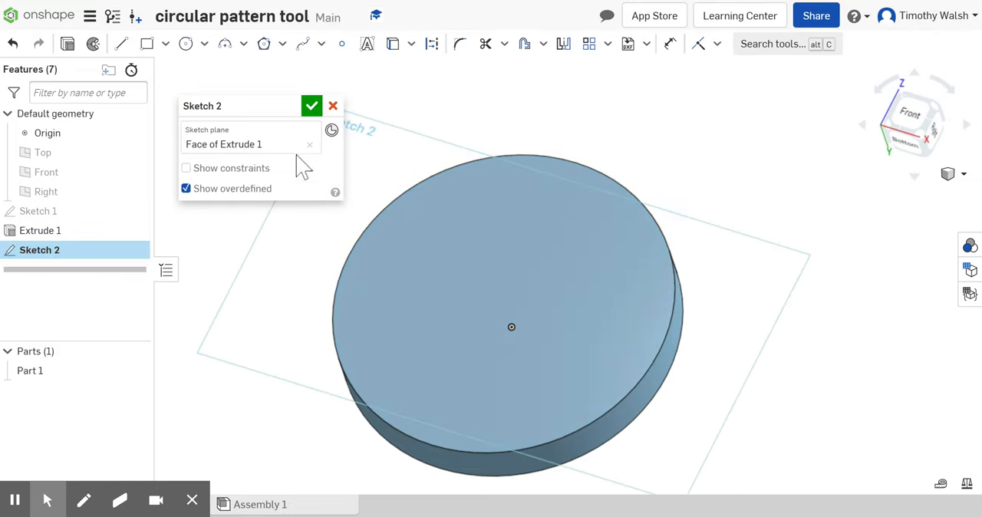
{"action": "left_click", "coordinate": [147, 45]}
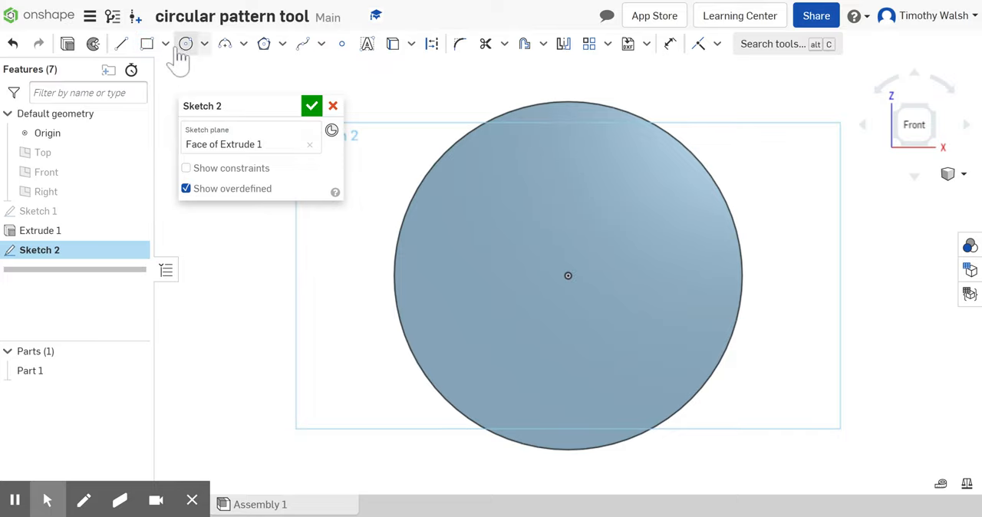
{"action": "left_click", "coordinate": [166, 44]}
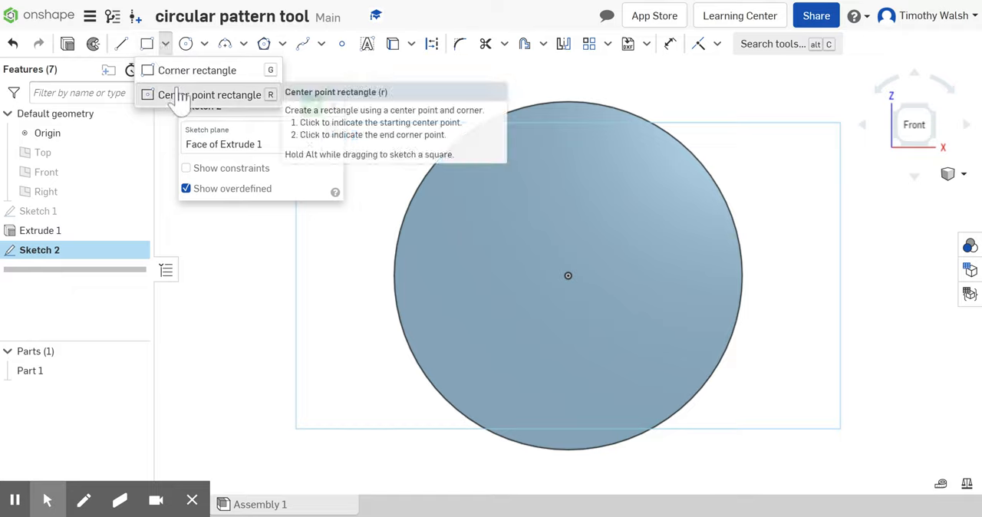
{"action": "left_click", "coordinate": [223, 95]}
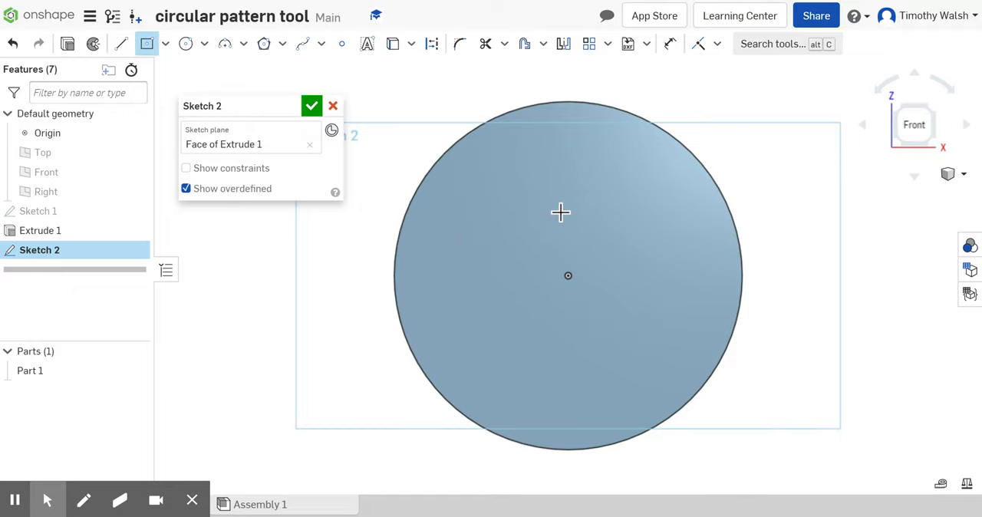
{"action": "mouse_move", "coordinate": [555, 146]}
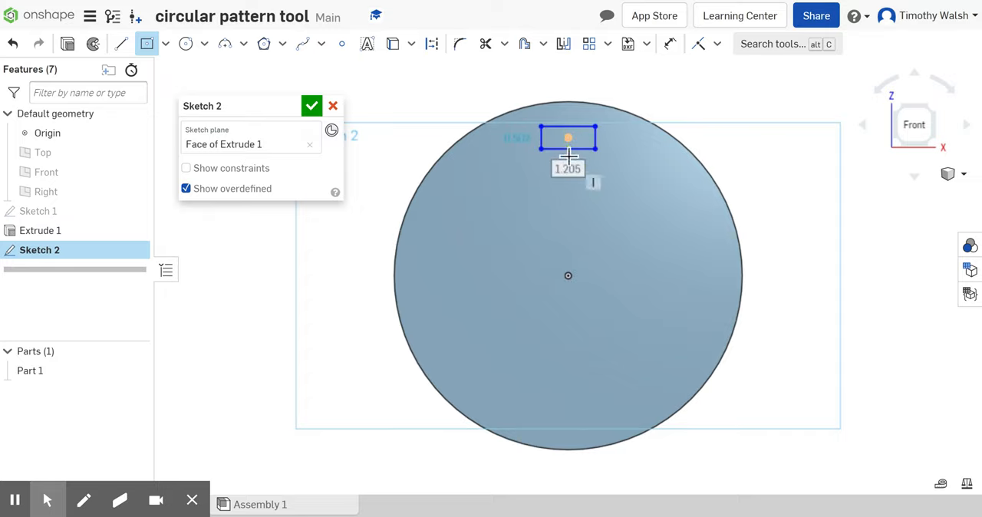
{"action": "left_click", "coordinate": [312, 104]}
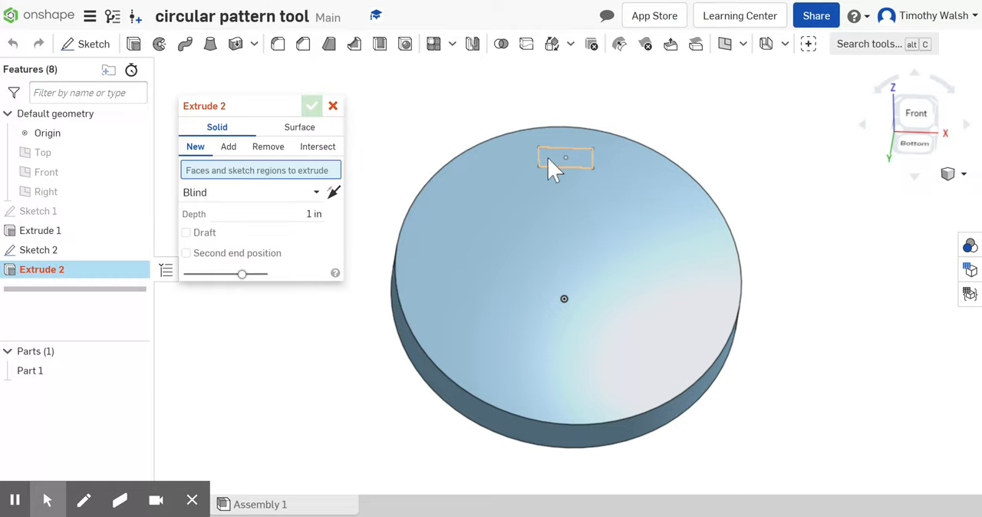
Extrude the rectangle as an added peg merged into Part 1 and inspect it from several angles.
{"action": "left_click", "coordinate": [564, 157]}
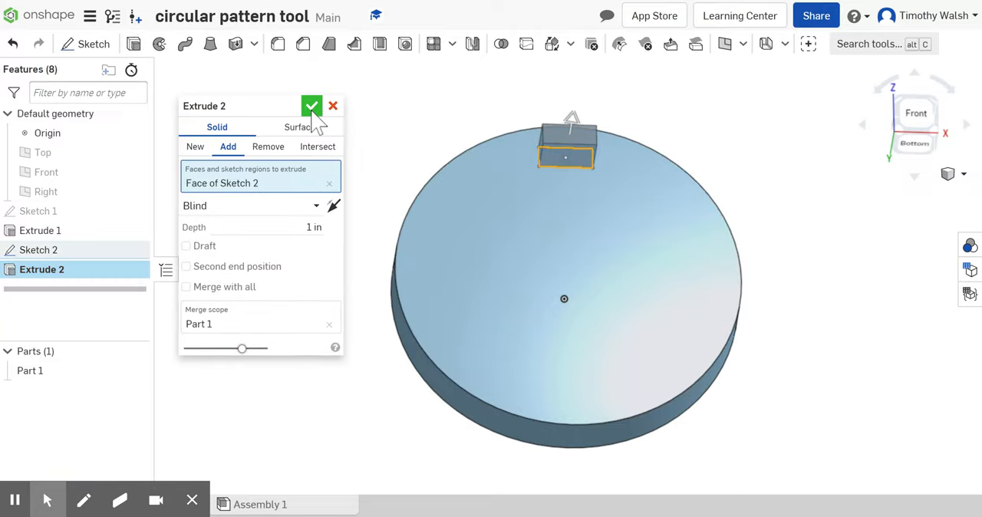
{"action": "left_click", "coordinate": [311, 106]}
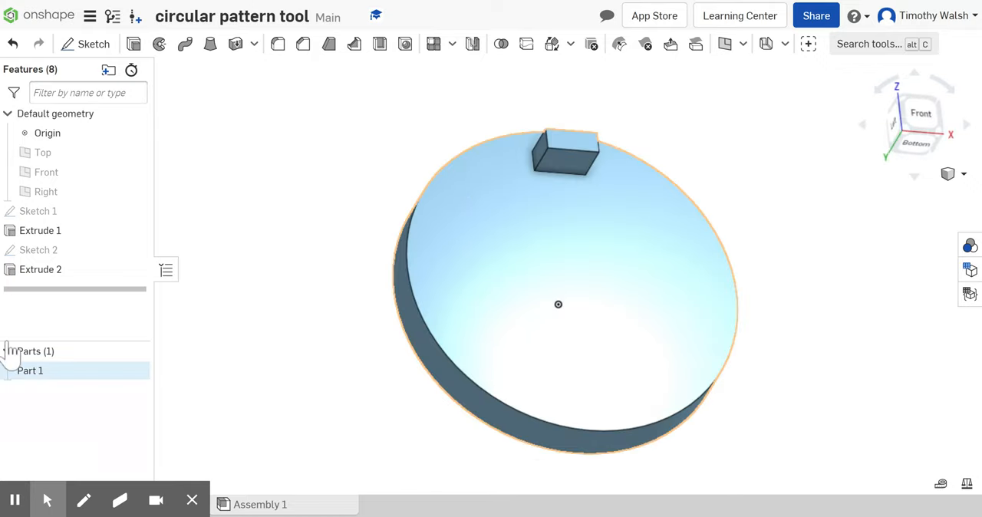
{"action": "left_click", "coordinate": [38, 249]}
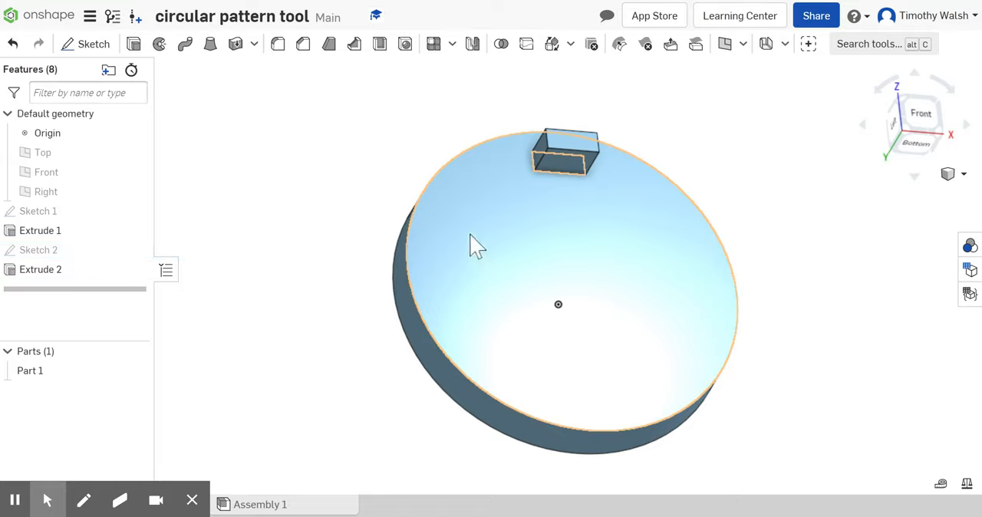
{"action": "left_click_drag", "start_coordinate": [475, 246], "coordinate": [599, 307]}
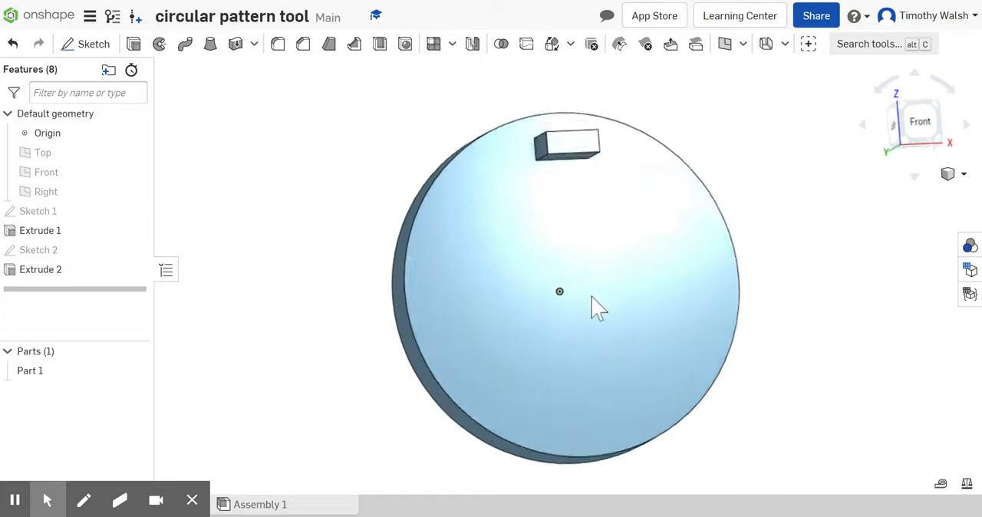
{"action": "left_click_drag", "start_coordinate": [599, 307], "coordinate": [553, 234]}
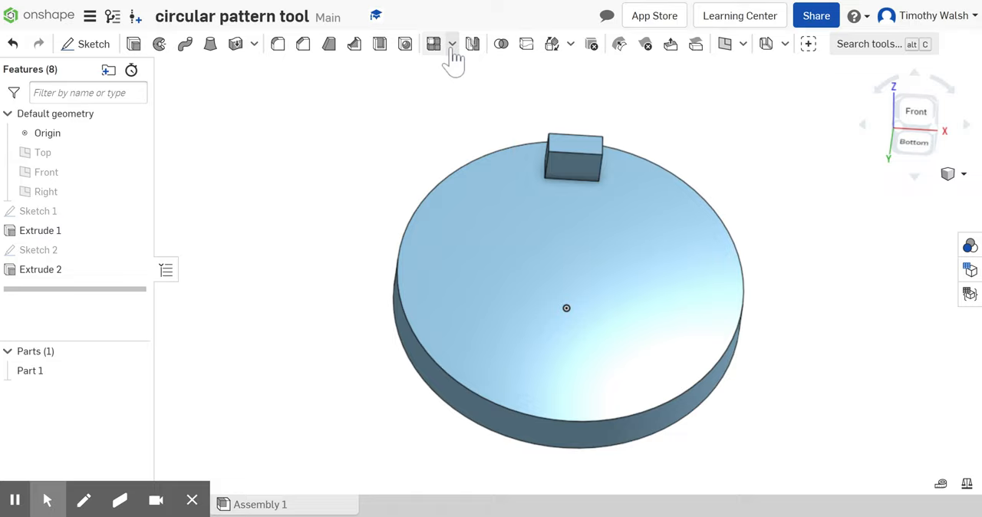
{"action": "mouse_move", "coordinate": [451, 40]}
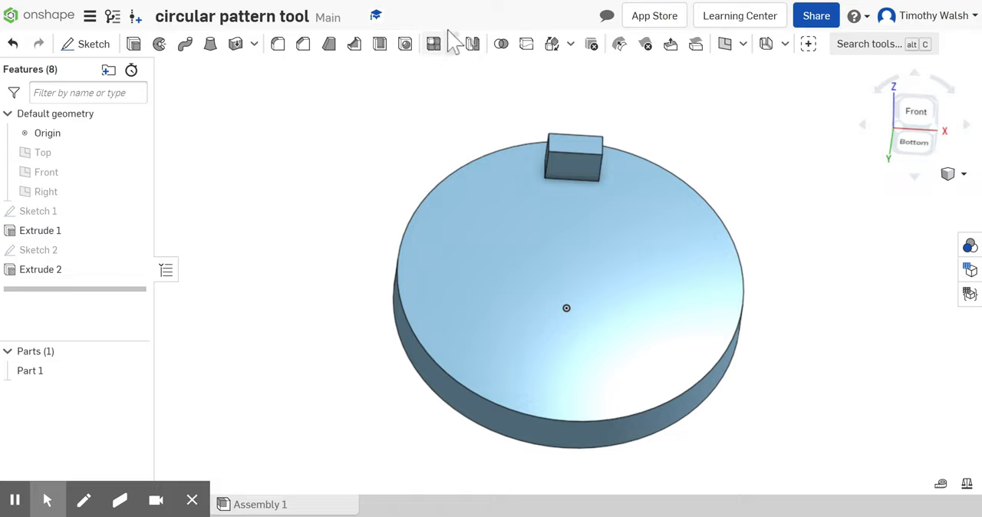
{"action": "mouse_move", "coordinate": [452, 49]}
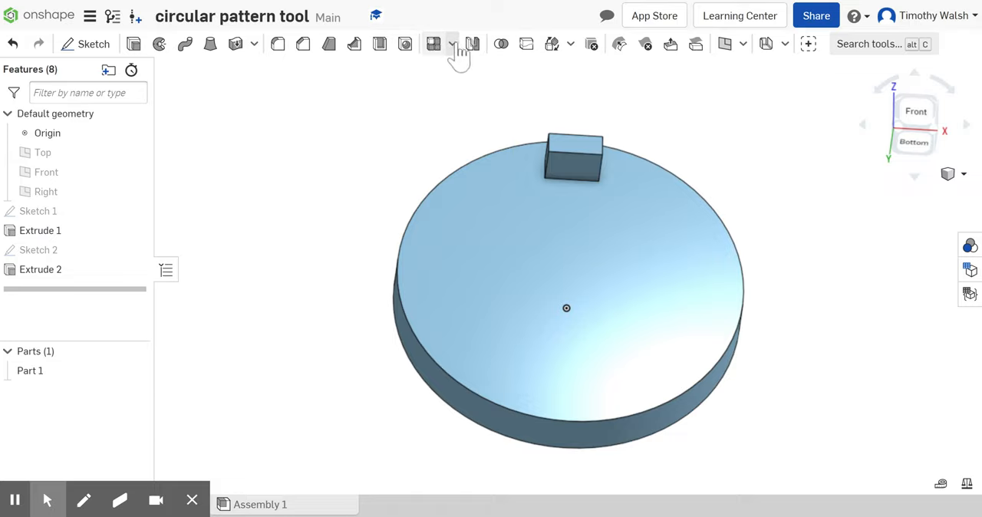
Start a circular feature pattern of Extrude 2 around the disc edge, previewing four pegs.
{"action": "left_click", "coordinate": [451, 44]}
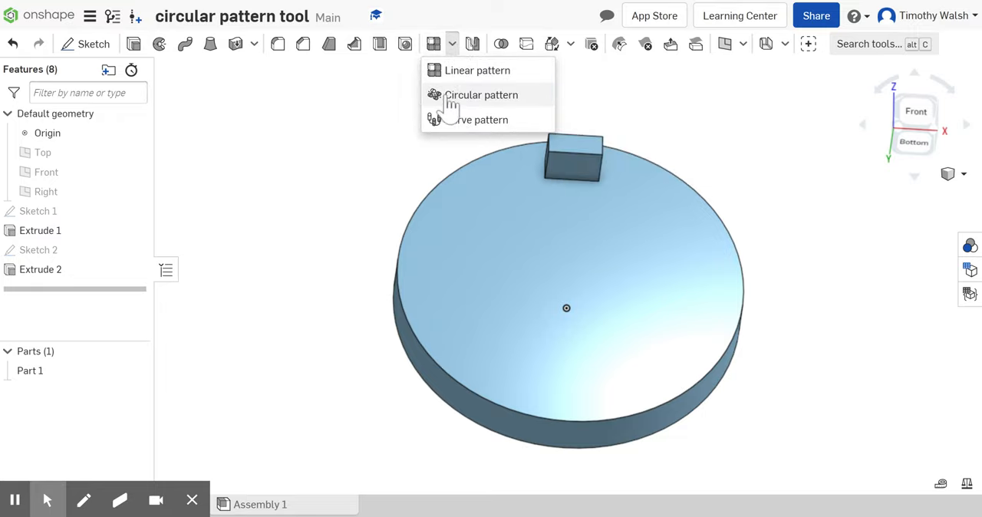
{"action": "left_click", "coordinate": [482, 95]}
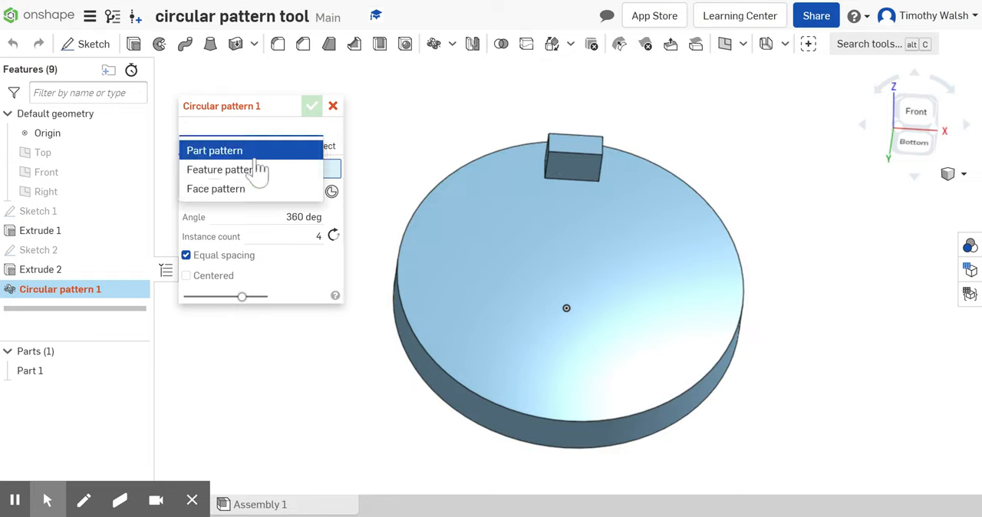
{"action": "left_click", "coordinate": [223, 169]}
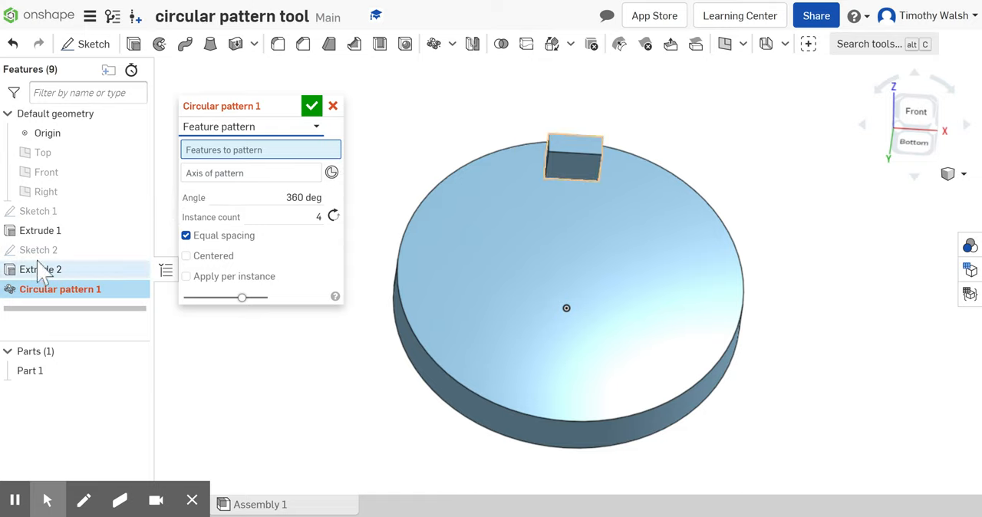
{"action": "mouse_move", "coordinate": [40, 271]}
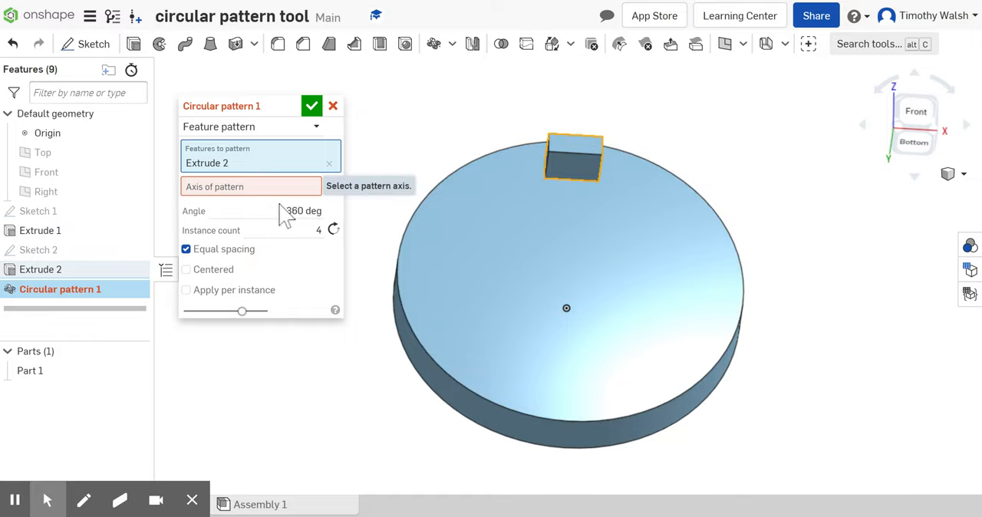
{"action": "mouse_move", "coordinate": [652, 141]}
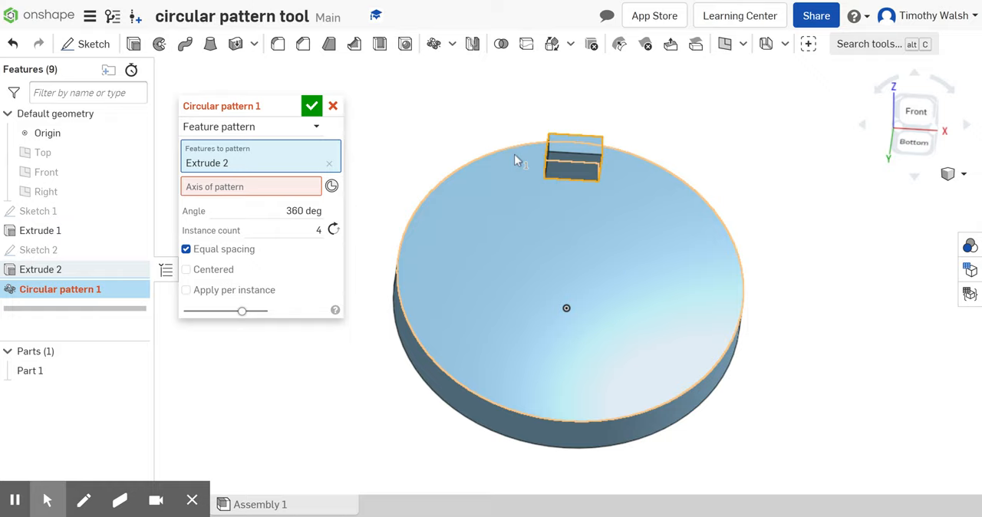
{"action": "mouse_move", "coordinate": [516, 159]}
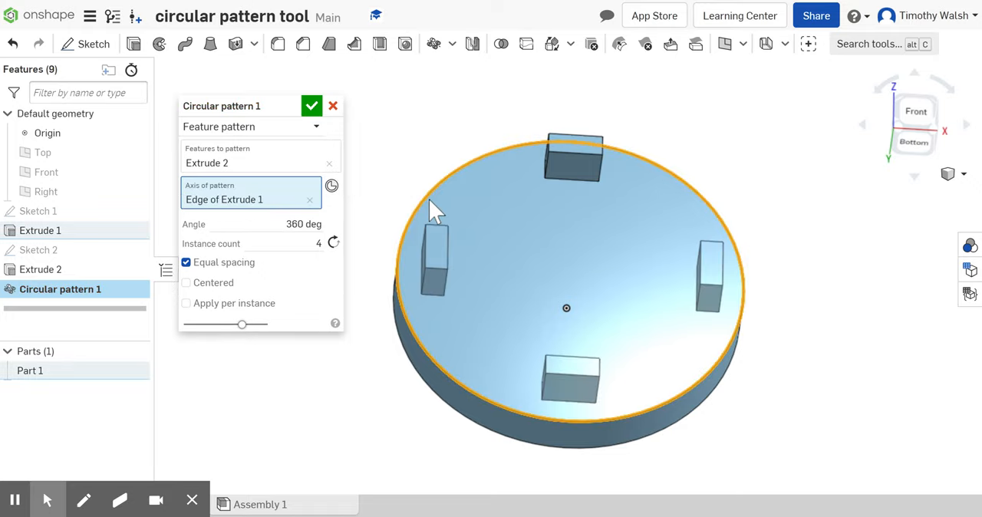
{"action": "mouse_move", "coordinate": [264, 290]}
{"action": "type", "text": "1"}
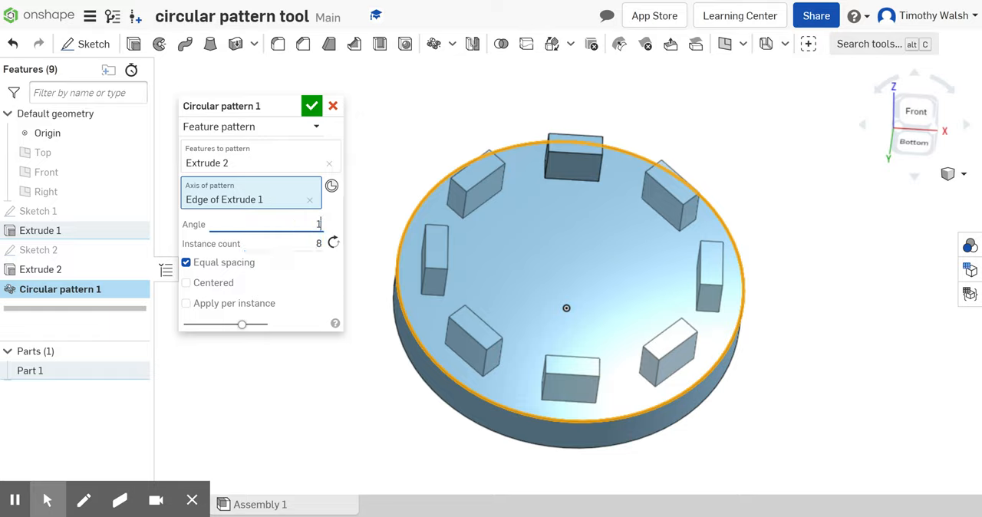
Set the instance count to 8, try Centered then turn it off, and confirm the eight-peg 360° pattern.
{"action": "type", "text": "80 deg"}
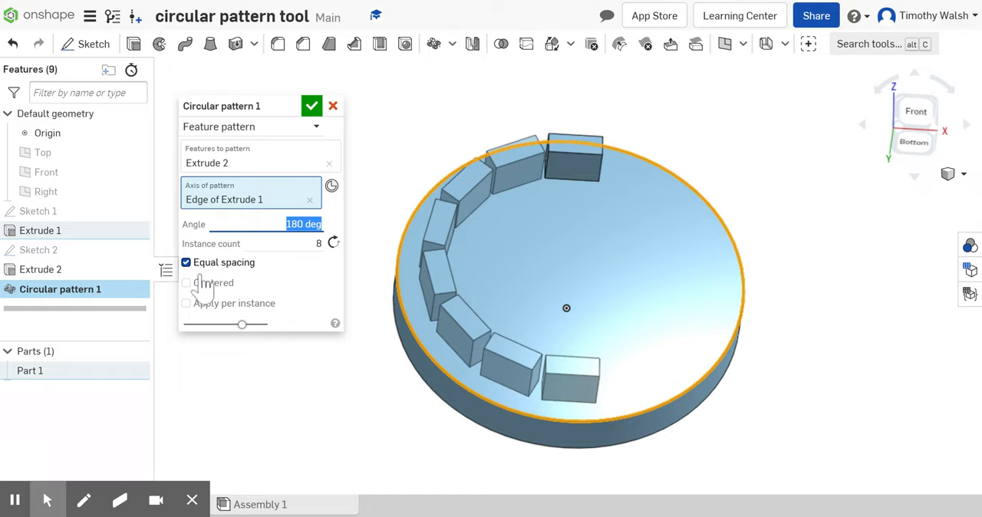
{"action": "left_click", "coordinate": [185, 282]}
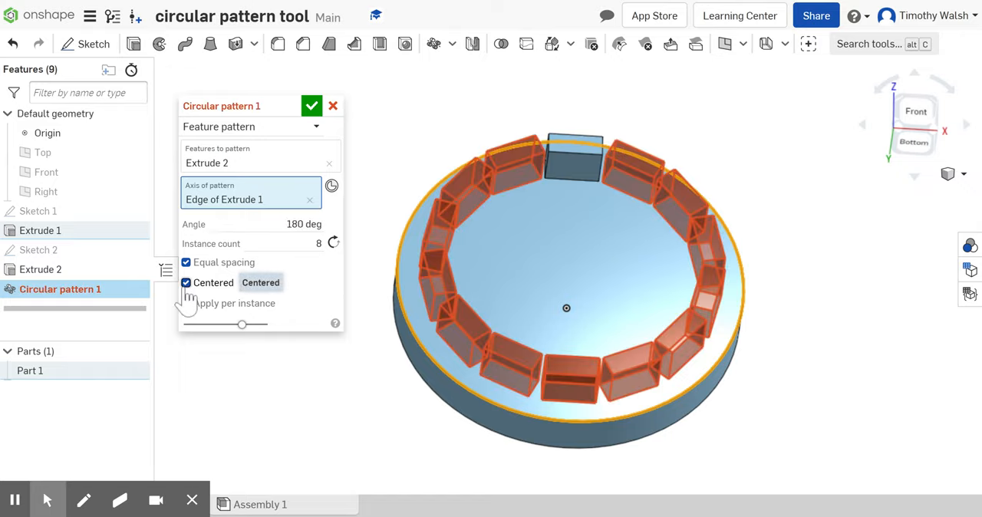
{"action": "left_click", "coordinate": [186, 282]}
{"action": "type", "text": "360"}
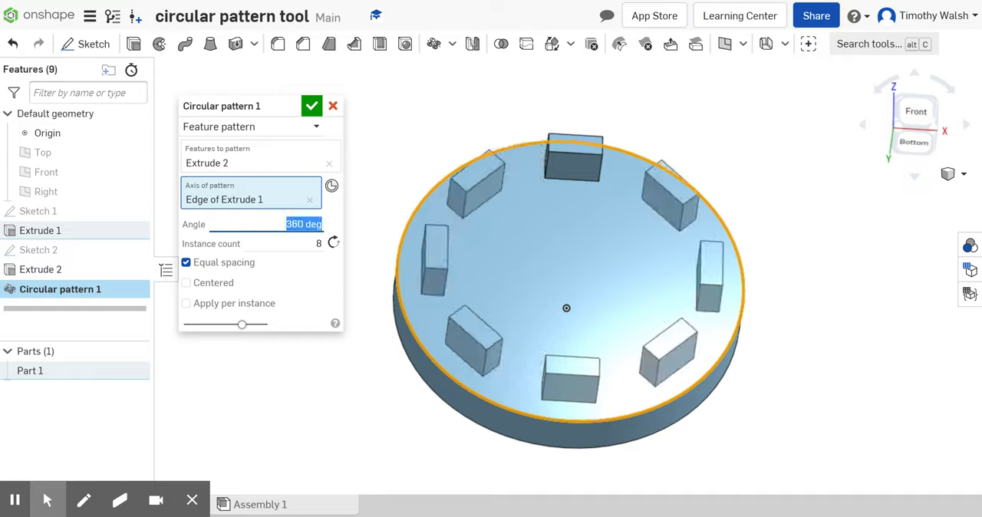
{"action": "left_click", "coordinate": [312, 105]}
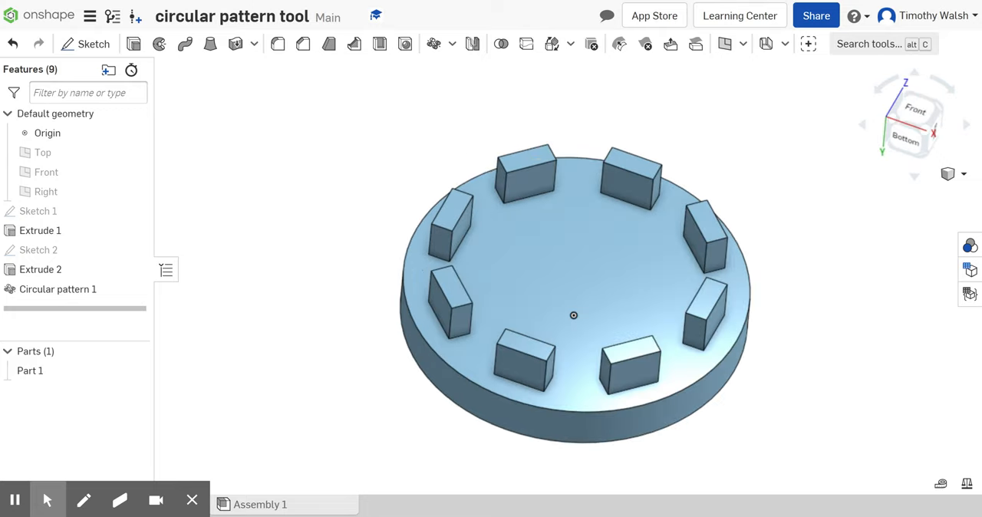
{"action": "mouse_move", "coordinate": [872, 13]}
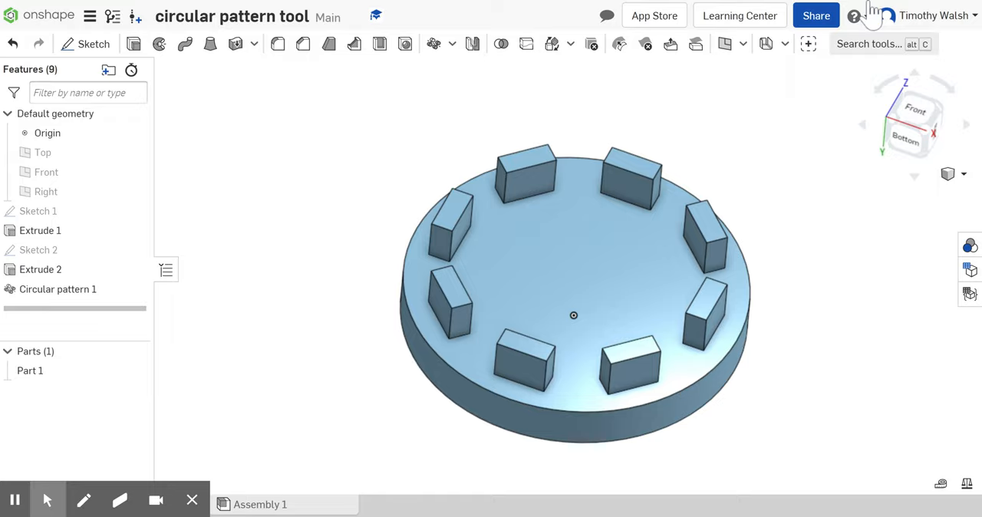